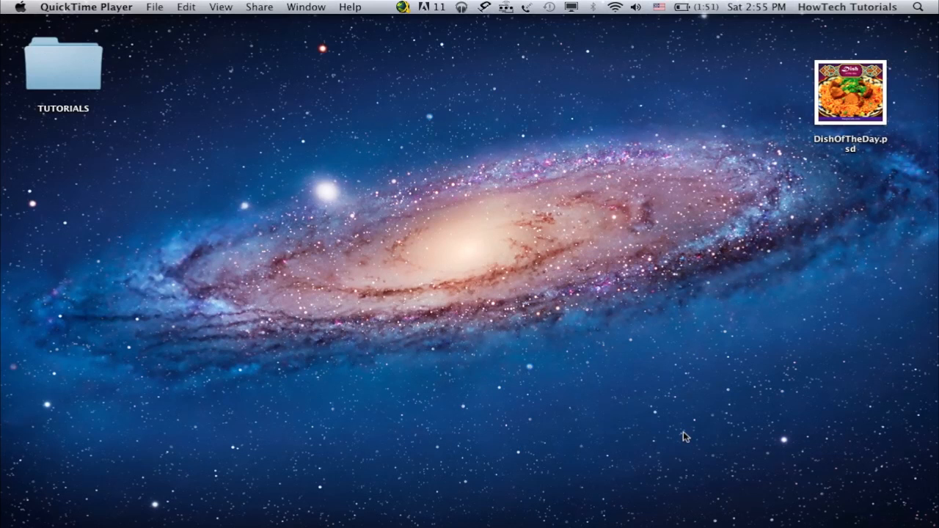
{"action": "mouse_move", "coordinate": [724, 375]}
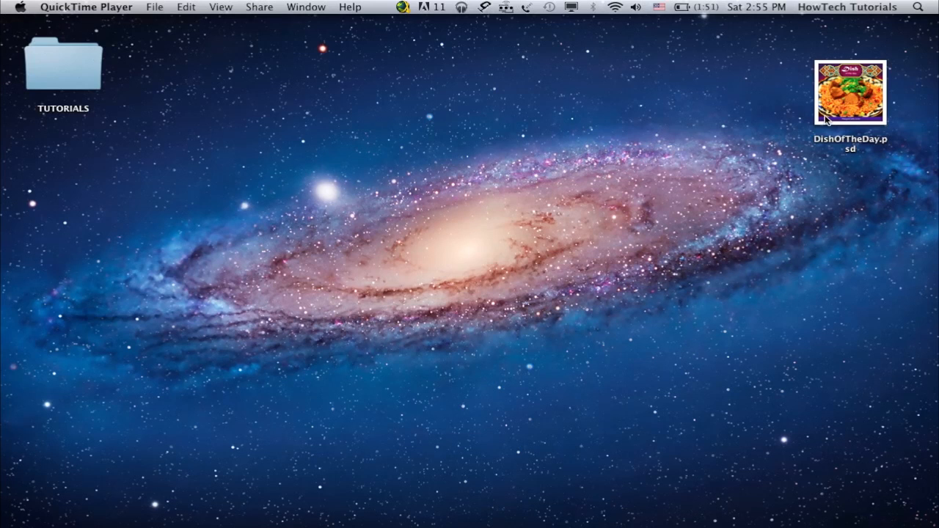
Step: Drag DishOfTheDay.psd from the desktop corner to the centre and view its context menu
{"action": "left_click", "coordinate": [847, 93]}
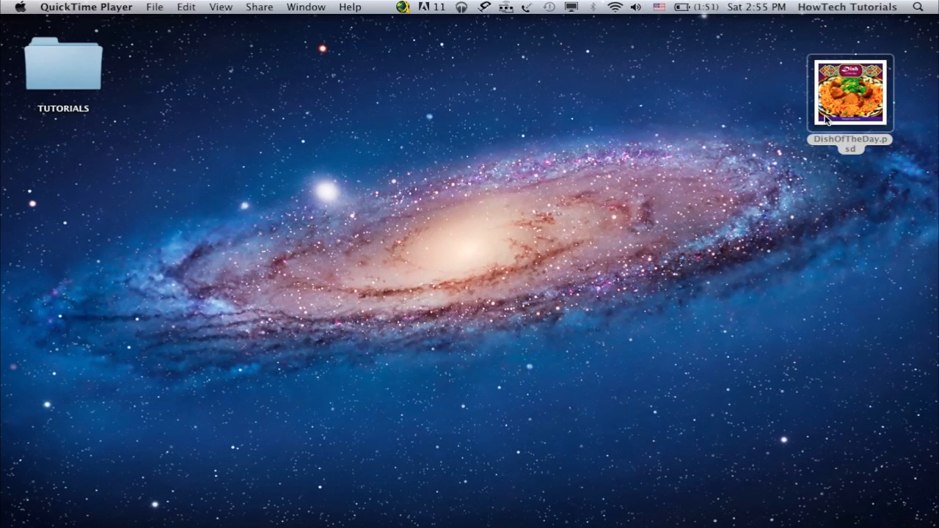
{"action": "left_click_drag", "start_coordinate": [849, 94], "coordinate": [457, 218]}
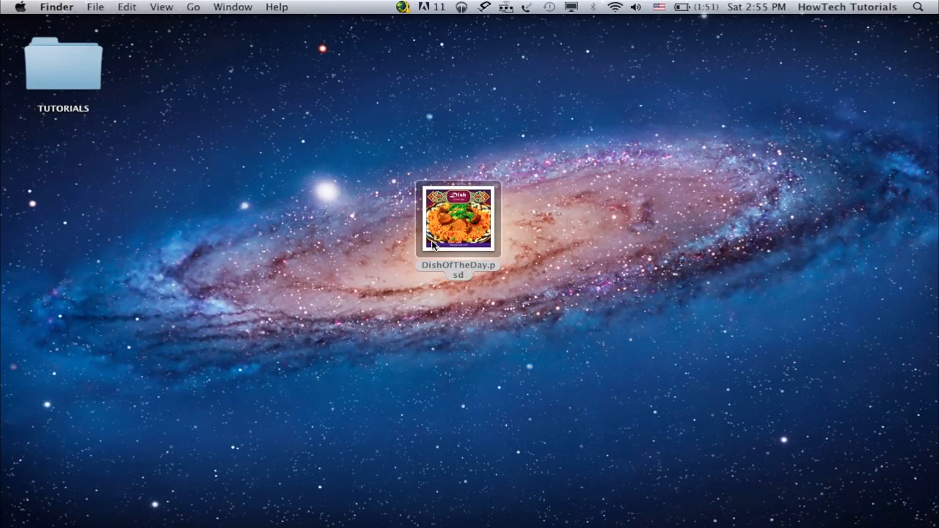
{"action": "right_click", "coordinate": [458, 217]}
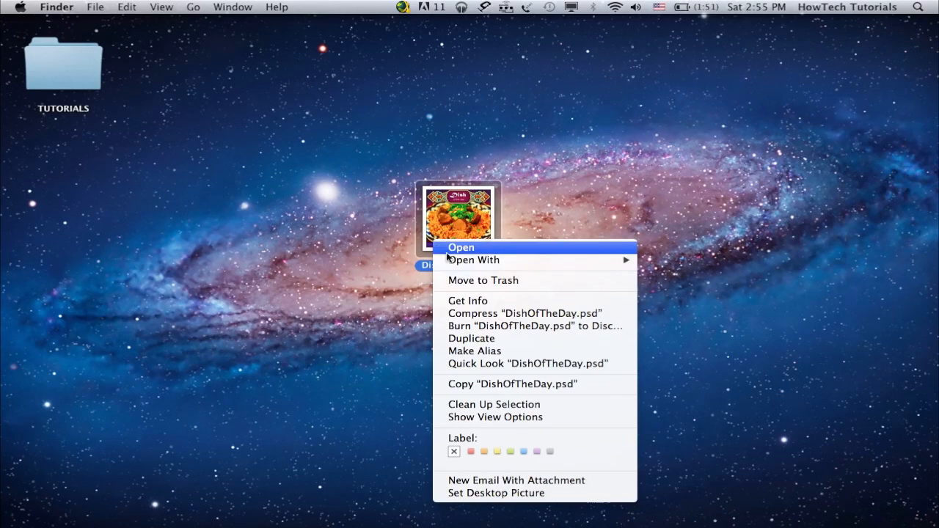
{"action": "mouse_move", "coordinate": [472, 260]}
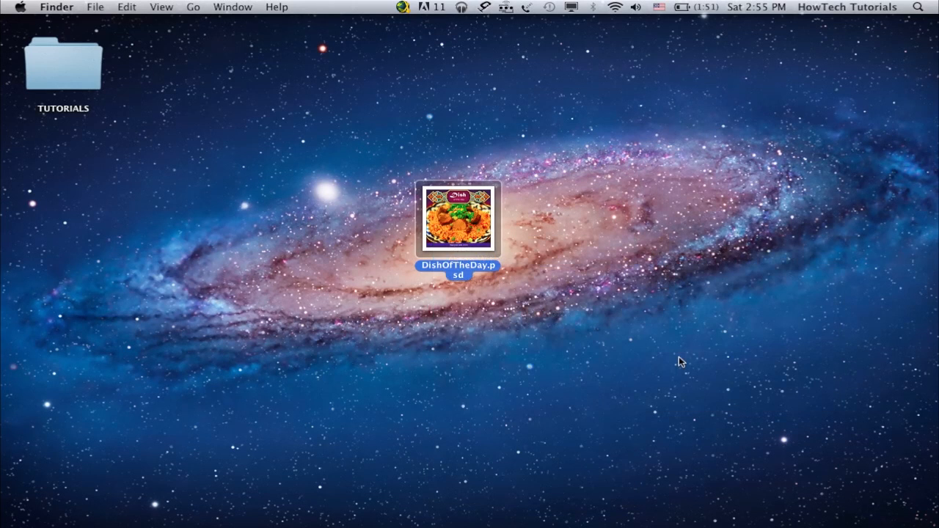
Step: Open DishOfTheDay.psd in Preview and nudge the Exposure slider in Adjust Color
{"action": "double_click", "coordinate": [456, 218]}
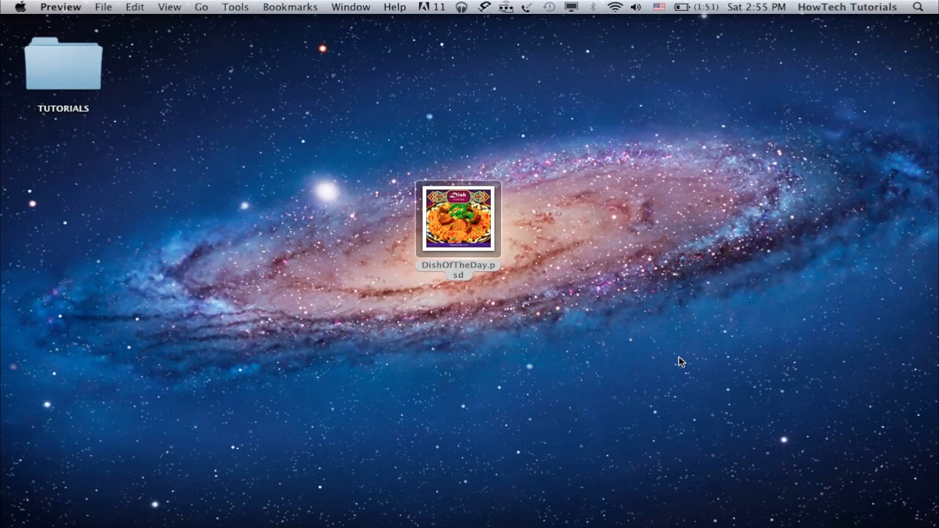
{"action": "double_click", "coordinate": [457, 217]}
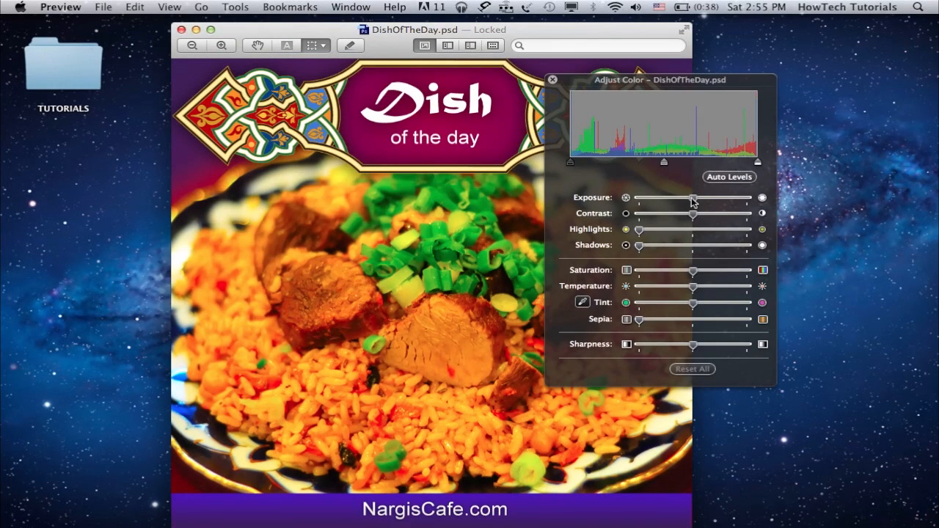
{"action": "left_click_drag", "start_coordinate": [693, 198], "coordinate": [678, 198]}
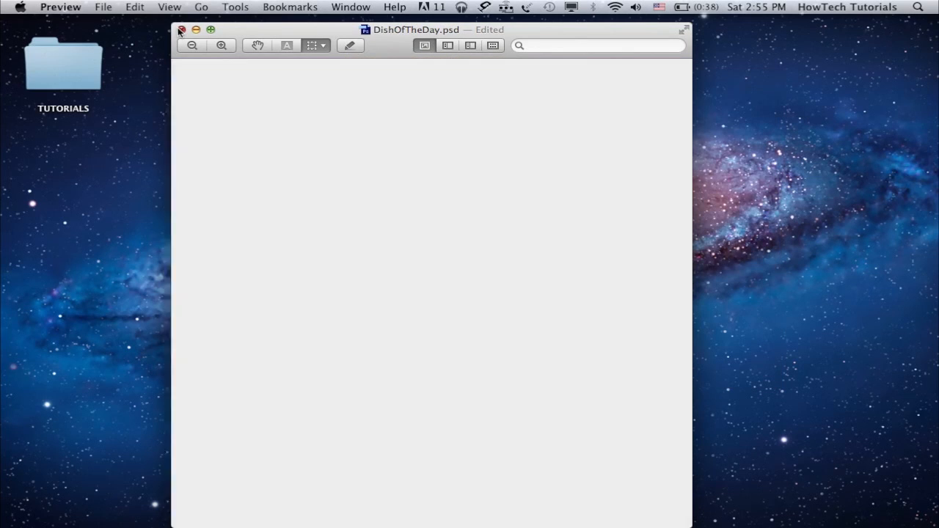
Step: Close the Preview image and check the Open With list, which includes GIMP
{"action": "left_click", "coordinate": [182, 30]}
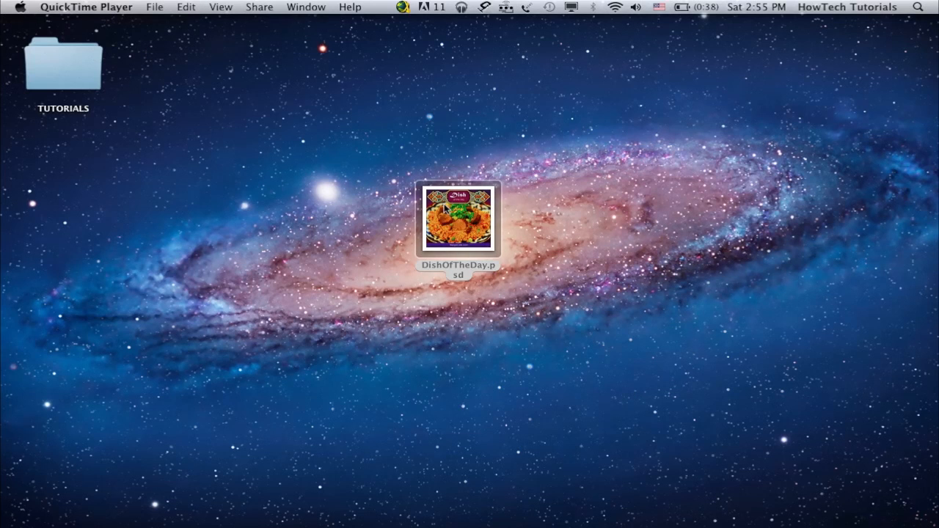
{"action": "right_click", "coordinate": [458, 217]}
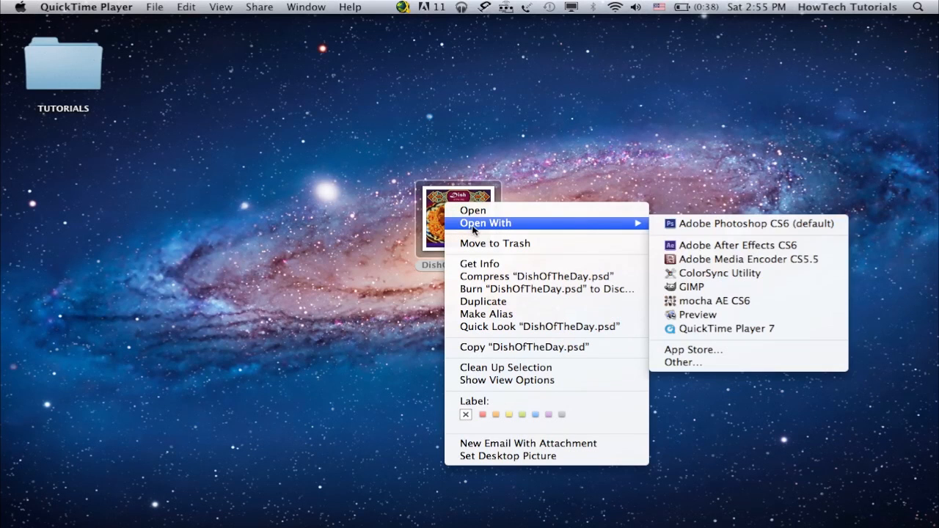
{"action": "mouse_move", "coordinate": [691, 286]}
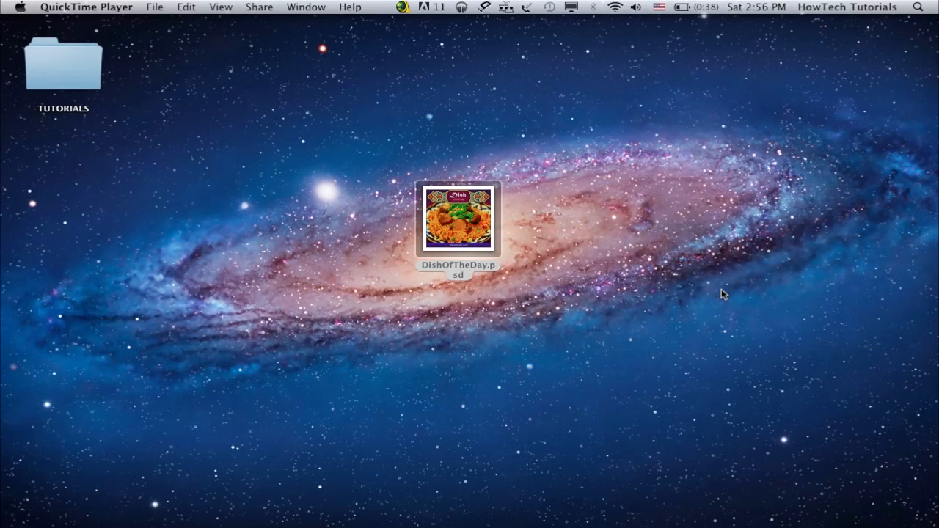
{"action": "double_click", "coordinate": [456, 217]}
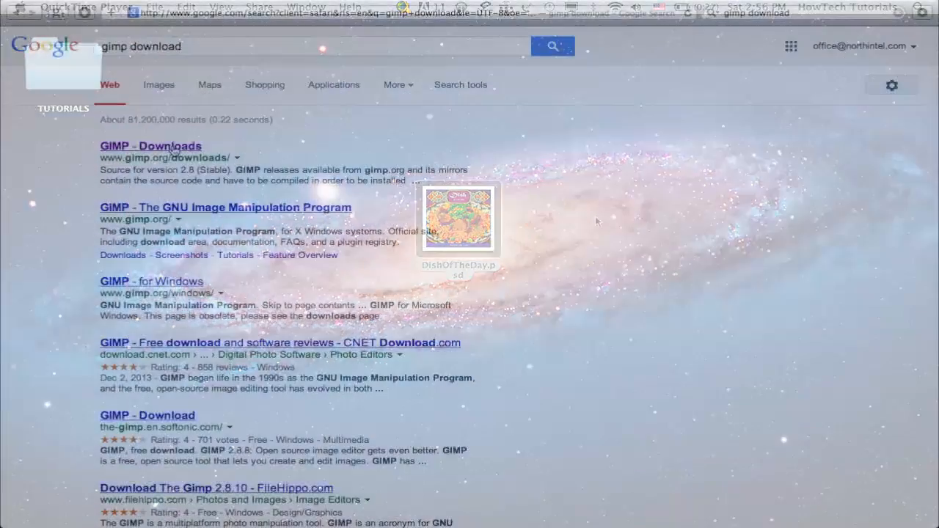
Step: Go to the GIMP - Downloads result from the 'gimp download' search
{"action": "left_click", "coordinate": [149, 147]}
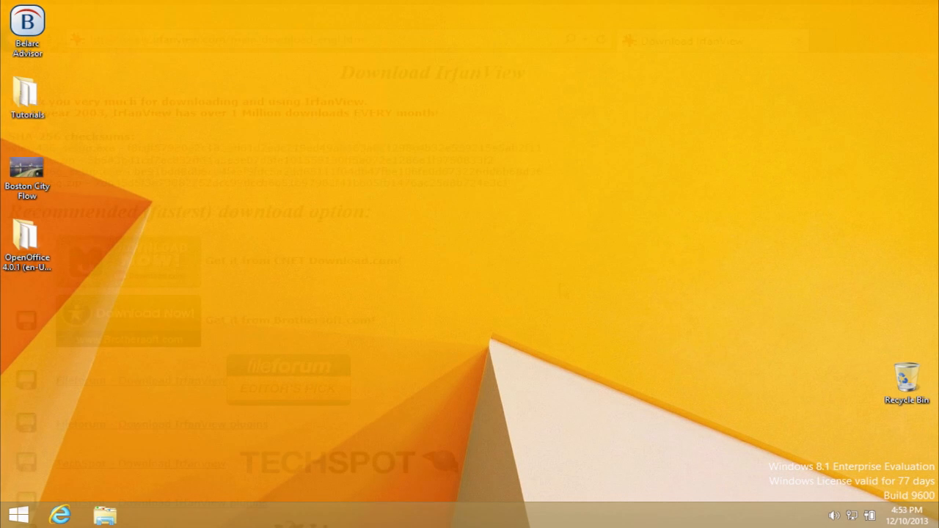
Step: Start the IrfanView download from the CNET Download Now mirror on irfanview.com
{"action": "left_click", "coordinate": [80, 516]}
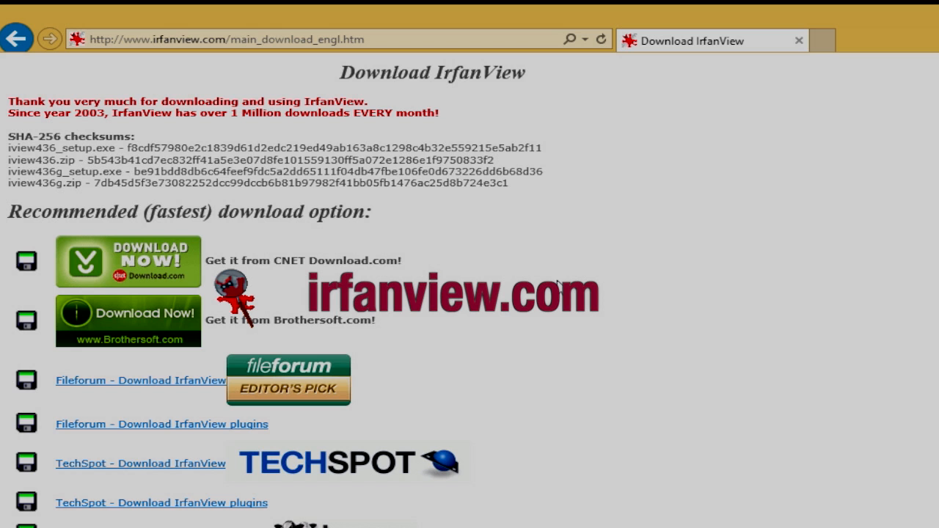
{"action": "scroll", "scroll_direction": "down", "scroll_amount": 3}
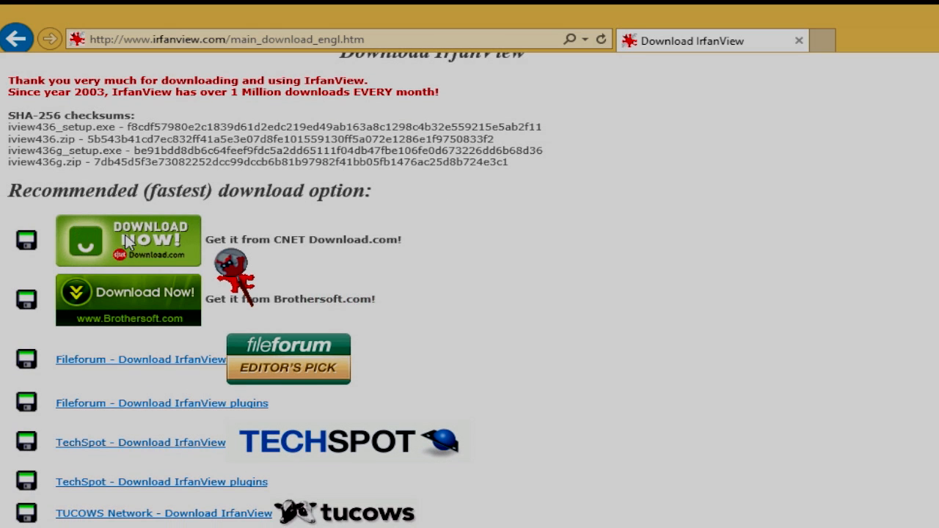
{"action": "left_click", "coordinate": [128, 241]}
{"action": "type", "text": "pain"}
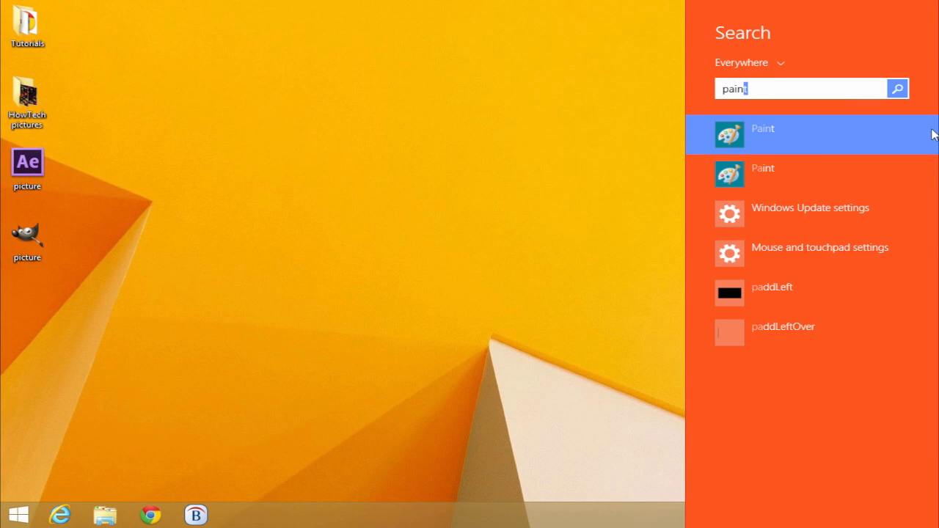
Step: Launch Paint, load the Middle Eastern Baked Apples picture via File > Open, then close Paint
{"action": "left_click", "coordinate": [763, 133]}
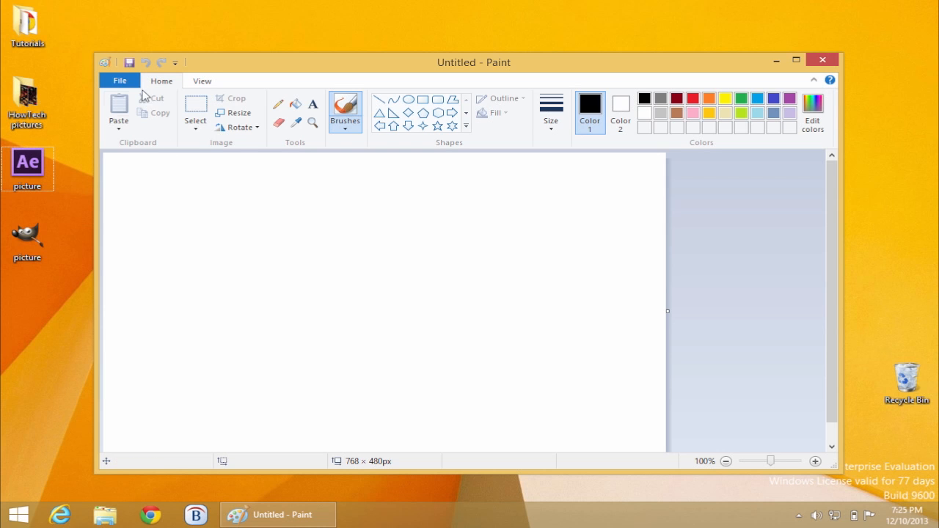
{"action": "left_click", "coordinate": [119, 81]}
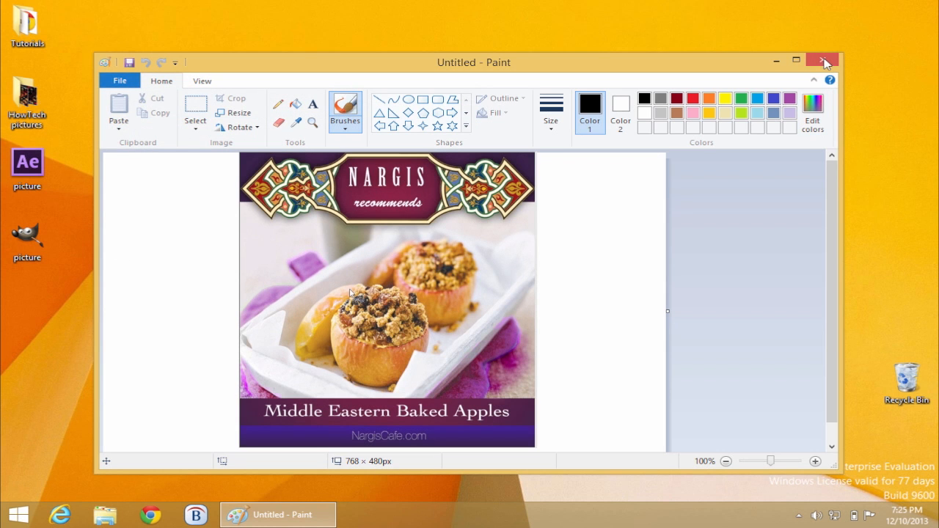
{"action": "left_click", "coordinate": [821, 61]}
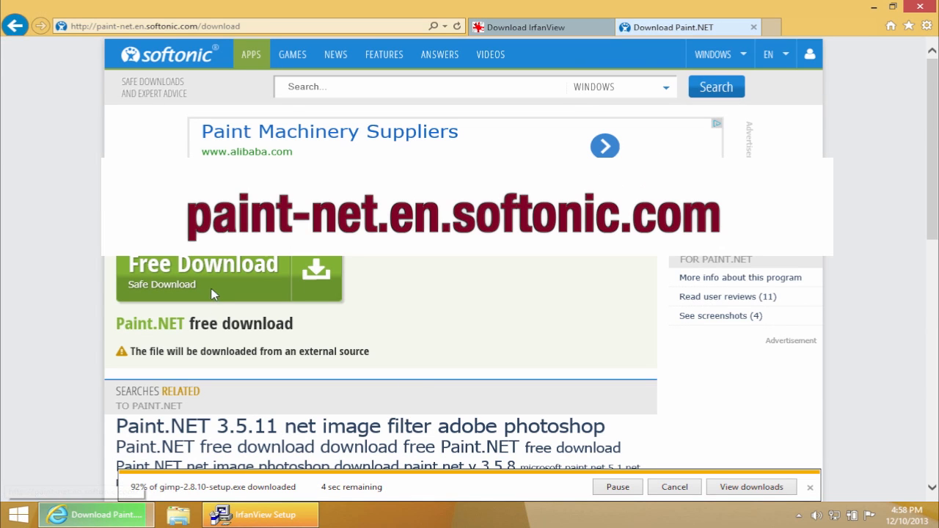